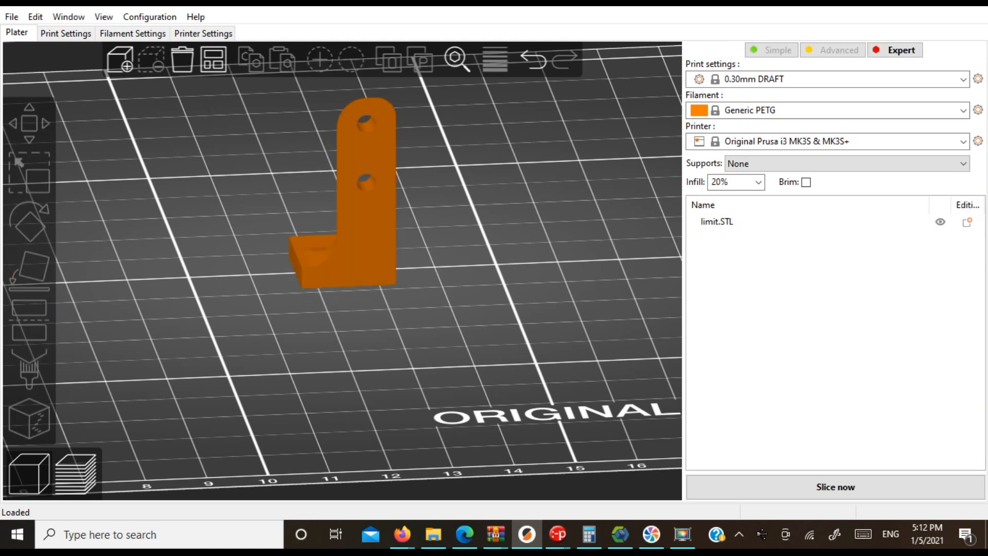
# Step: Cut limit.STL at Z 3.39 mm, keeping the lower part
pyautogui.click(28, 314)
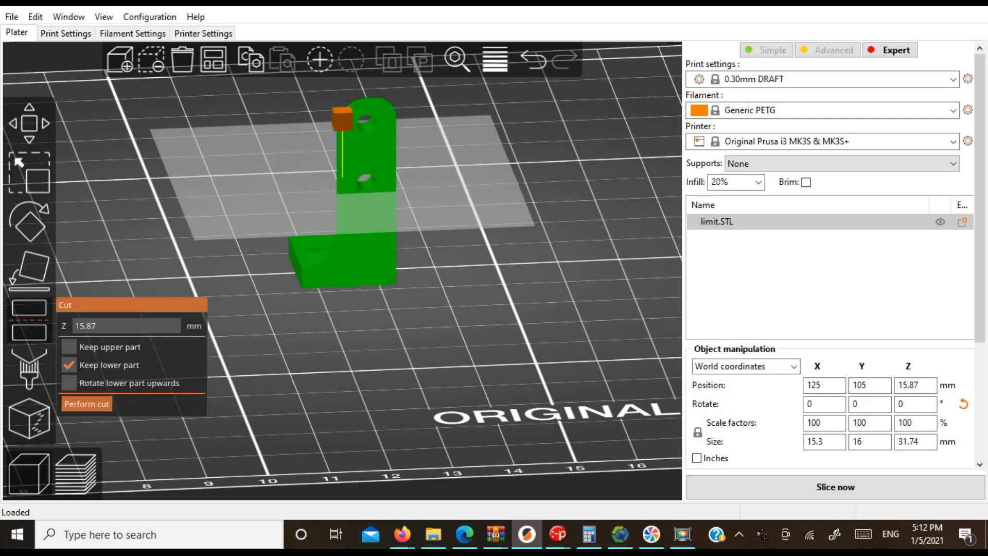
pyautogui.moveTo(339, 113); pyautogui.dragTo(342, 187)
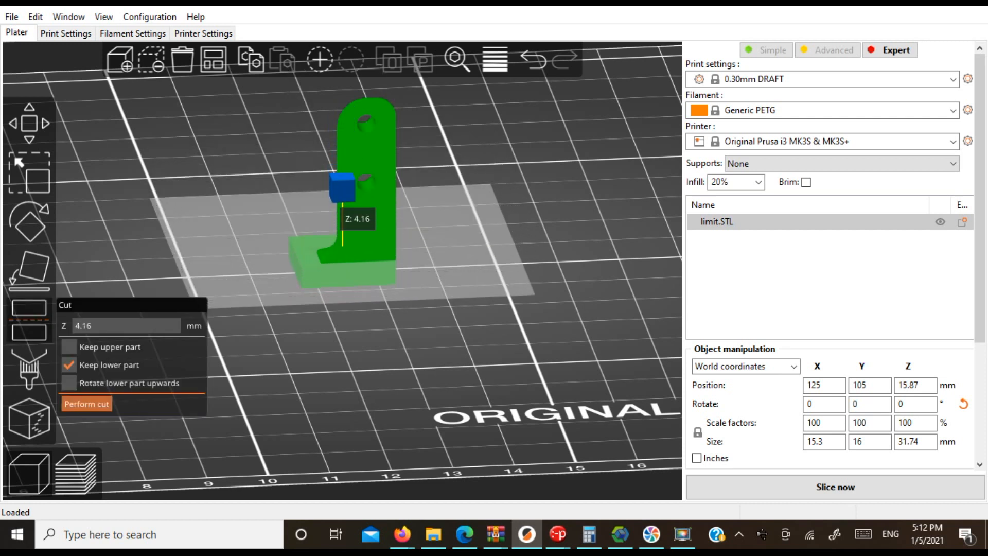
pyautogui.moveTo(342, 182); pyautogui.dragTo(342, 193)
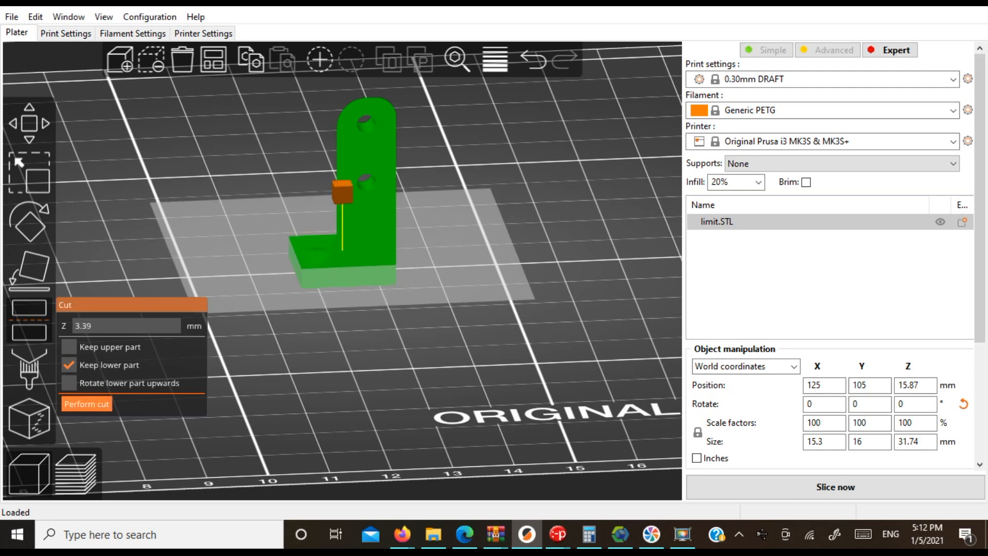
pyautogui.click(87, 404)
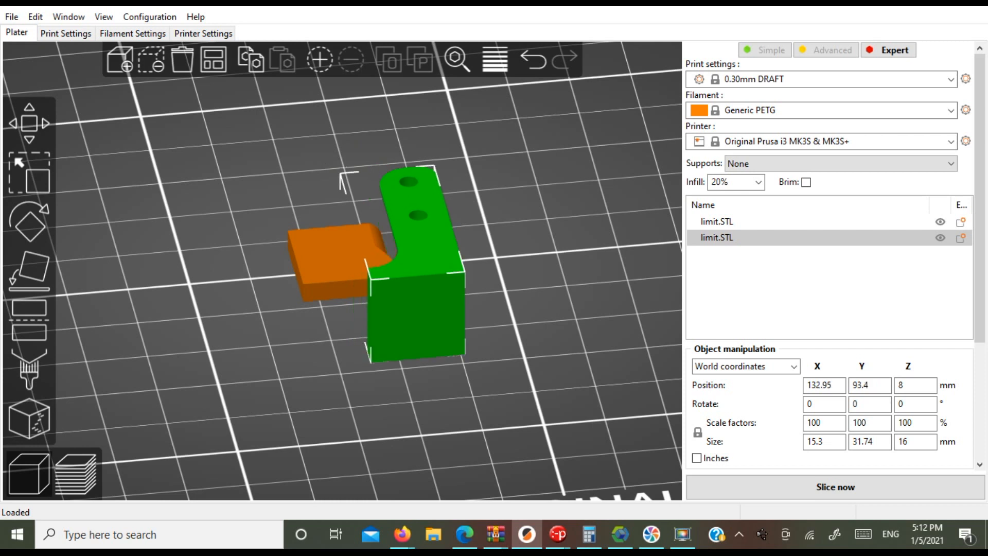
pyautogui.moveTo(28, 272)
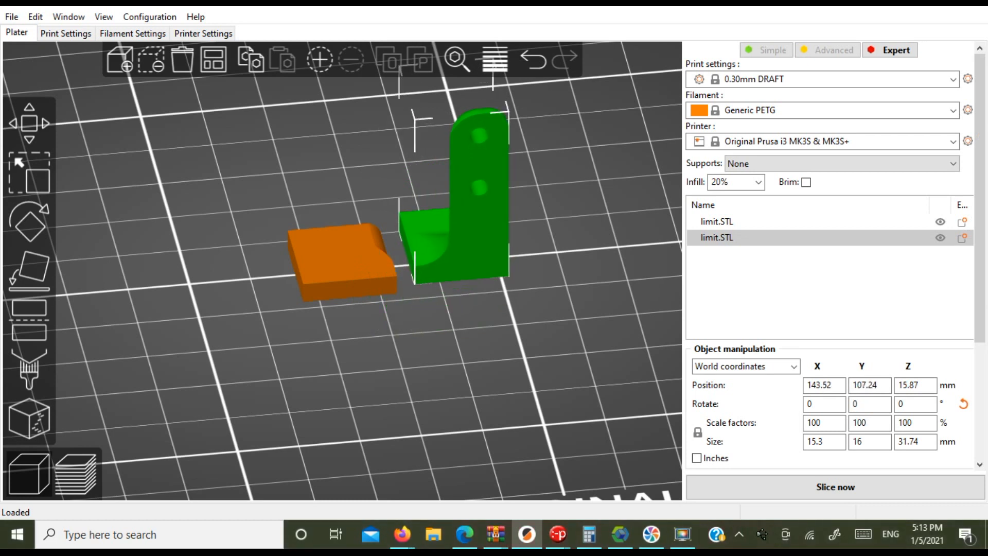
# Step: Shrink the cut slab to 9 mm long against the bracket base
pyautogui.click(716, 221)
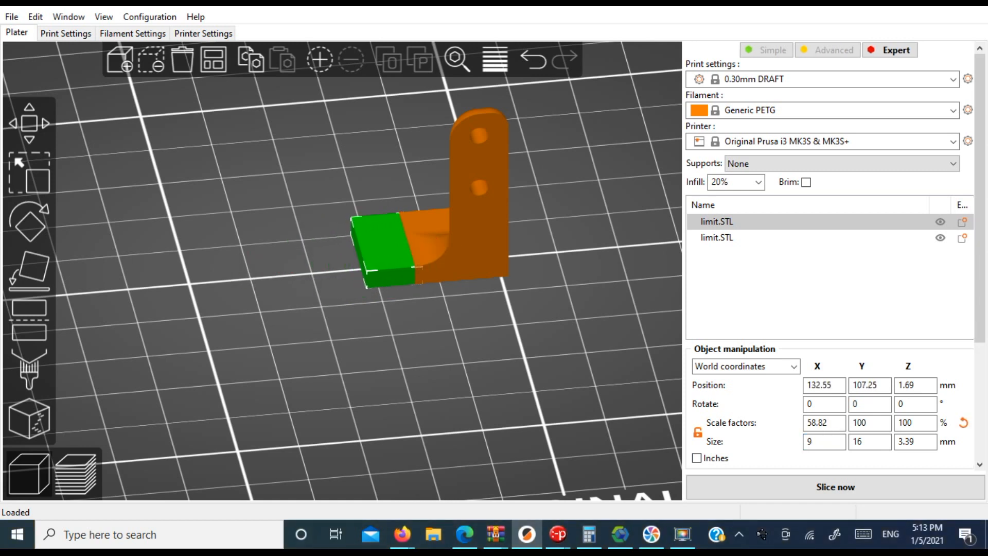
pyautogui.click(834, 486)
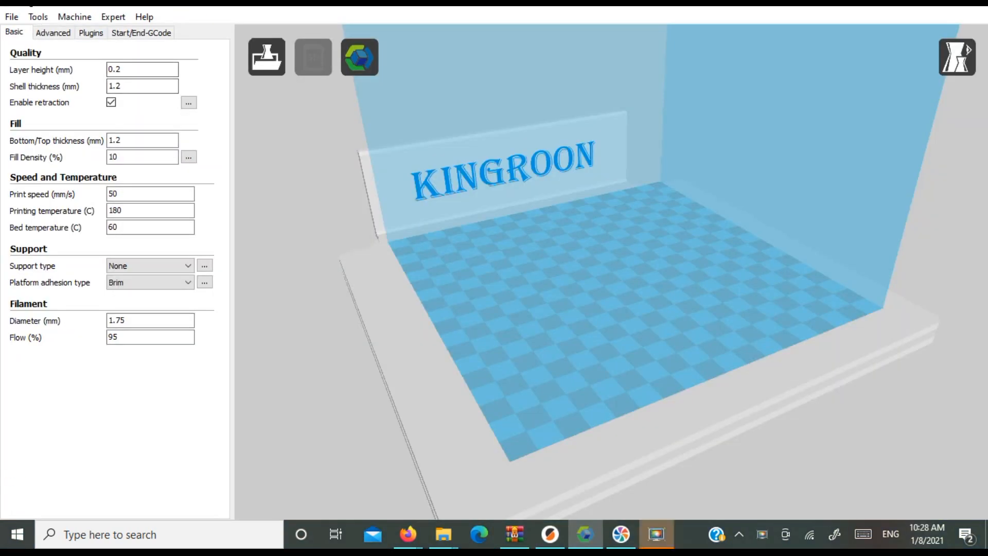
# Step: Open the Kingroon website in Firefox from the Kingroon slicer
pyautogui.click(144, 16)
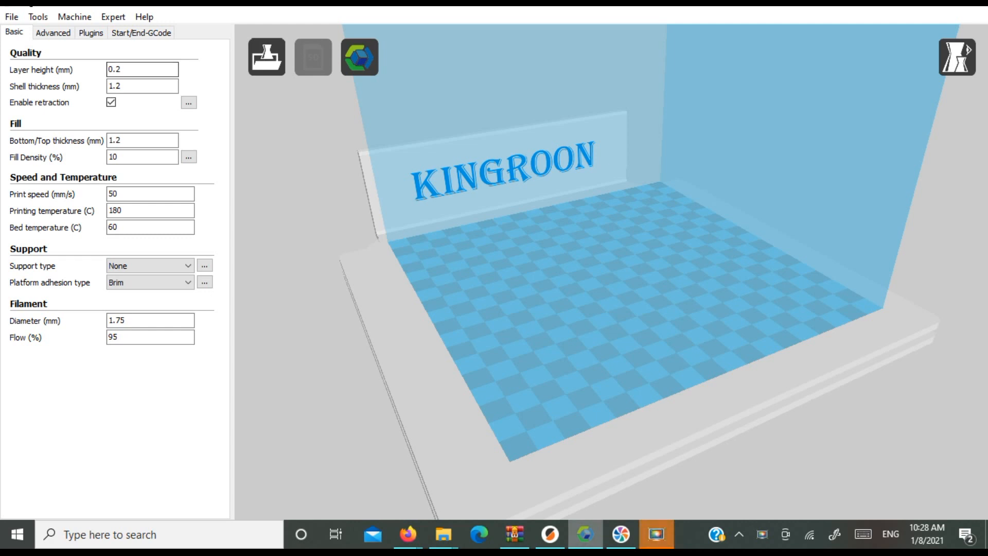
pyautogui.click(407, 534)
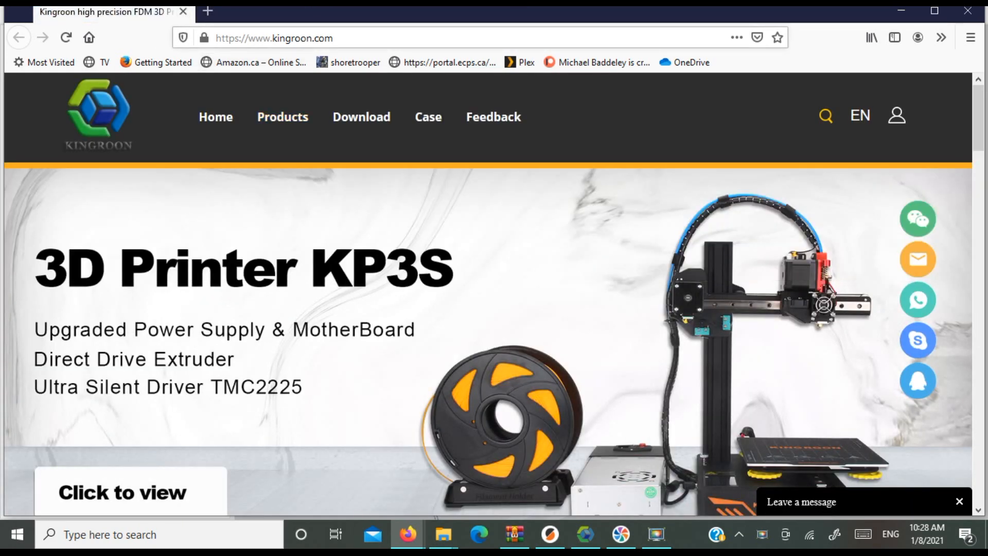
# Step: Save the KP3S Firmware zip from Kingroon's Downloads page
pyautogui.click(362, 117)
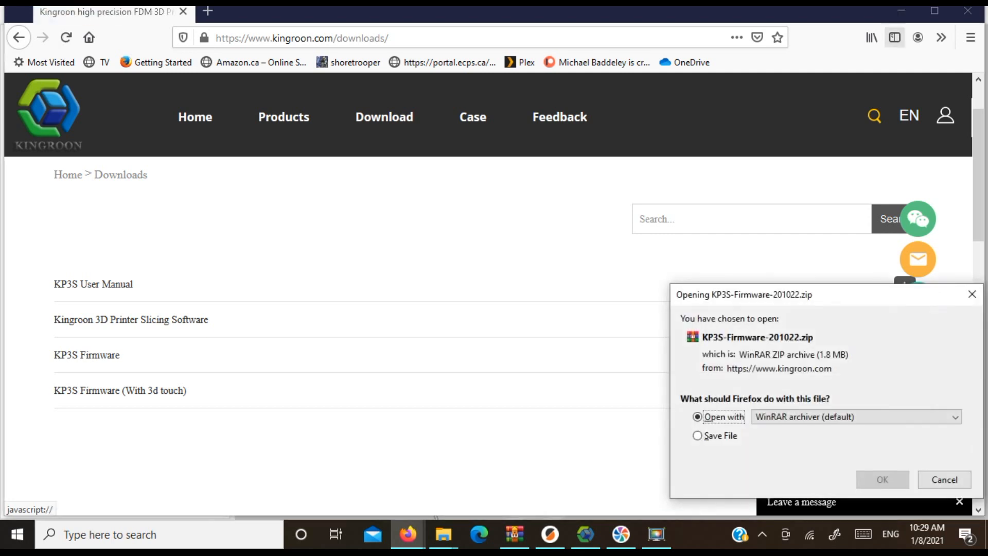
pyautogui.click(698, 436)
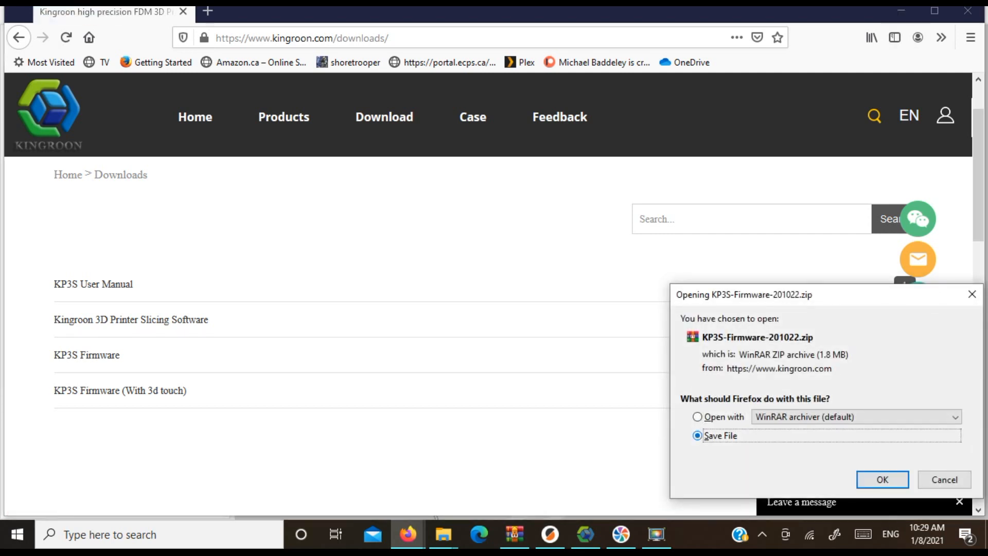
pyautogui.click(881, 480)
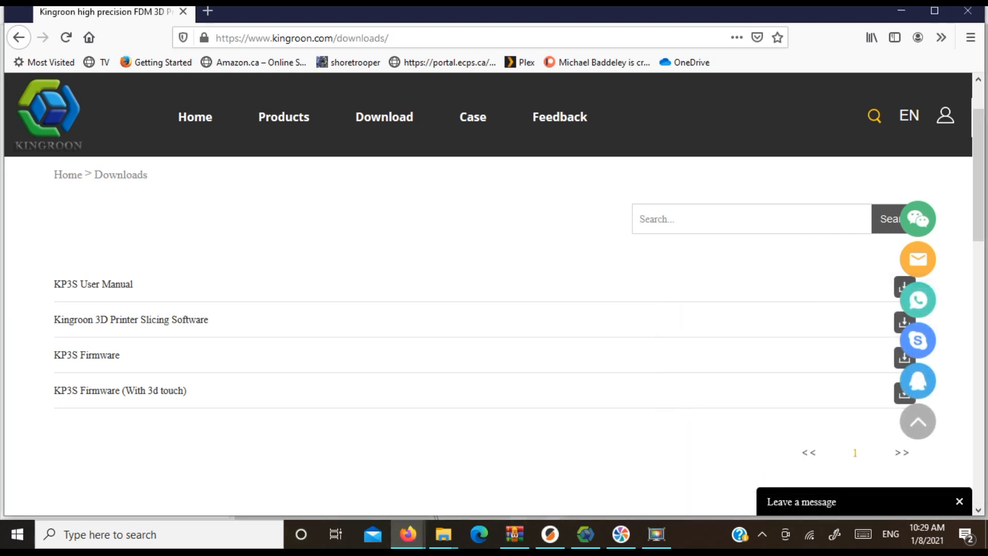
# Step: Extract the downloaded KP3S firmware zip in File Explorer
pyautogui.click(443, 535)
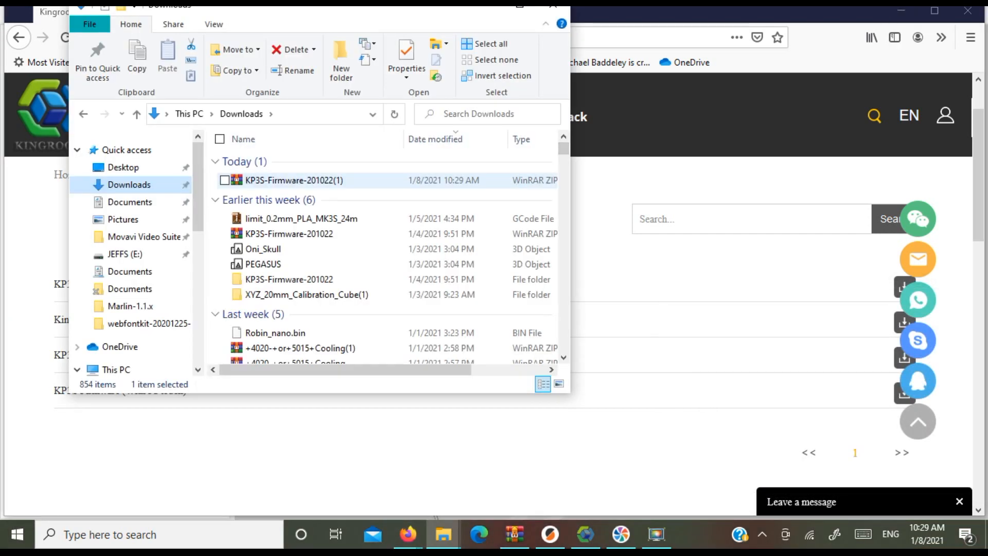
pyautogui.click(293, 180)
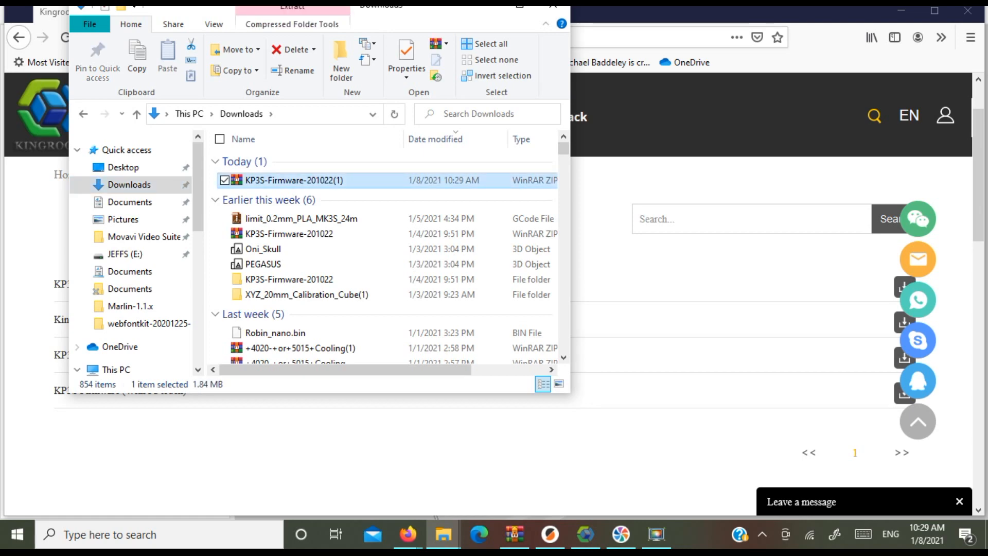
pyautogui.rightClick(292, 180)
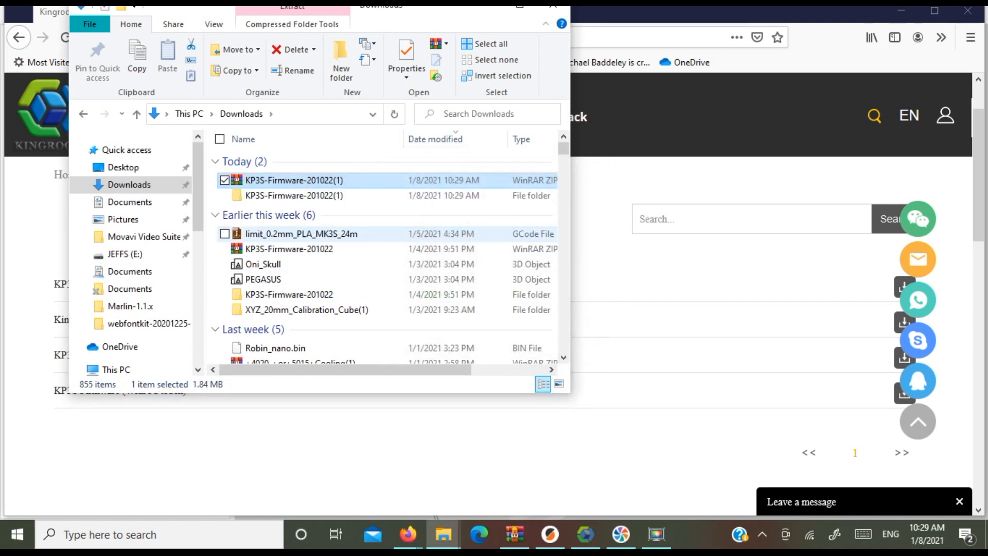
# Step: Open robin_nano_cfg from the KP3S-Firmware-201022 folder in Notepad
pyautogui.click(293, 196)
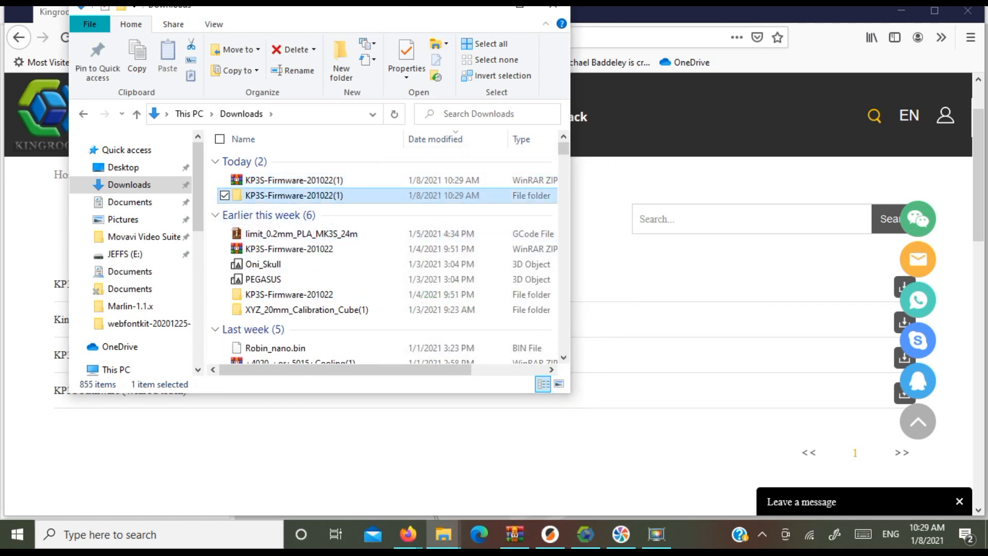
pyautogui.doubleClick(293, 195)
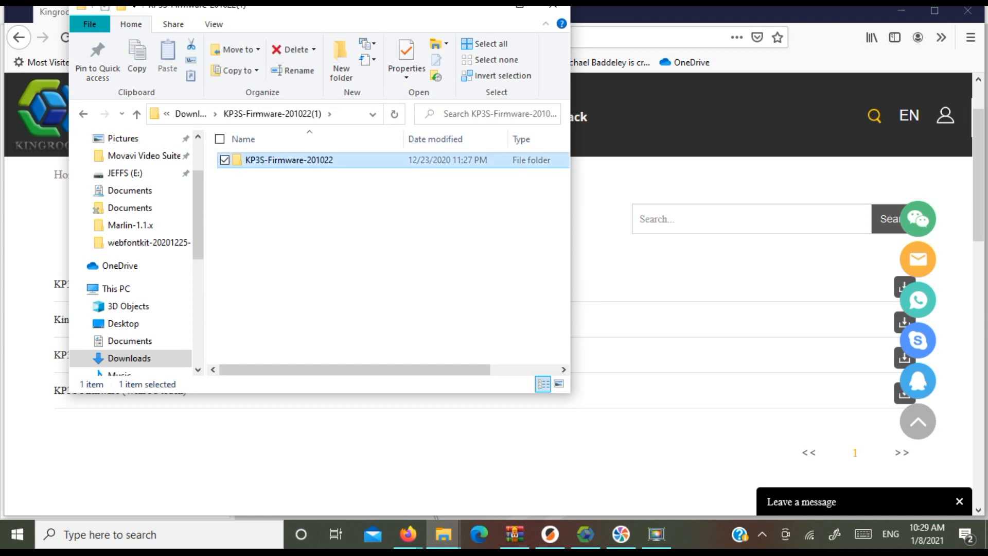
pyautogui.doubleClick(288, 160)
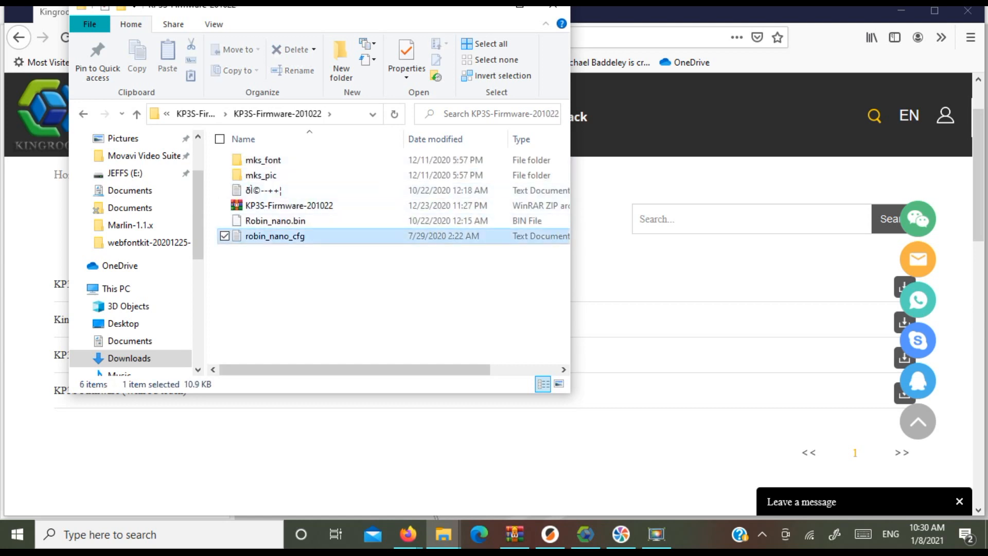
pyautogui.doubleClick(275, 236)
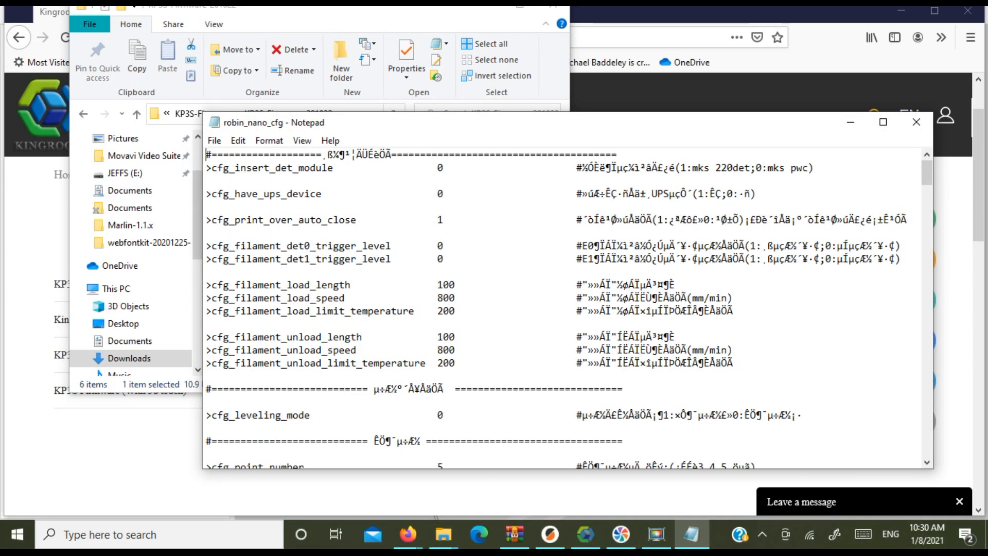
pyautogui.scroll(-3)
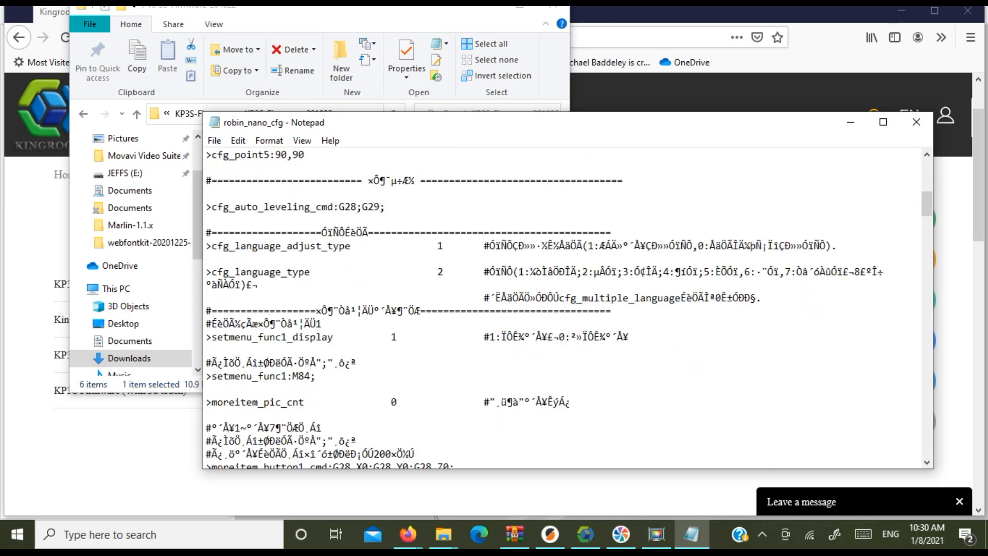
pyautogui.scroll(-3)
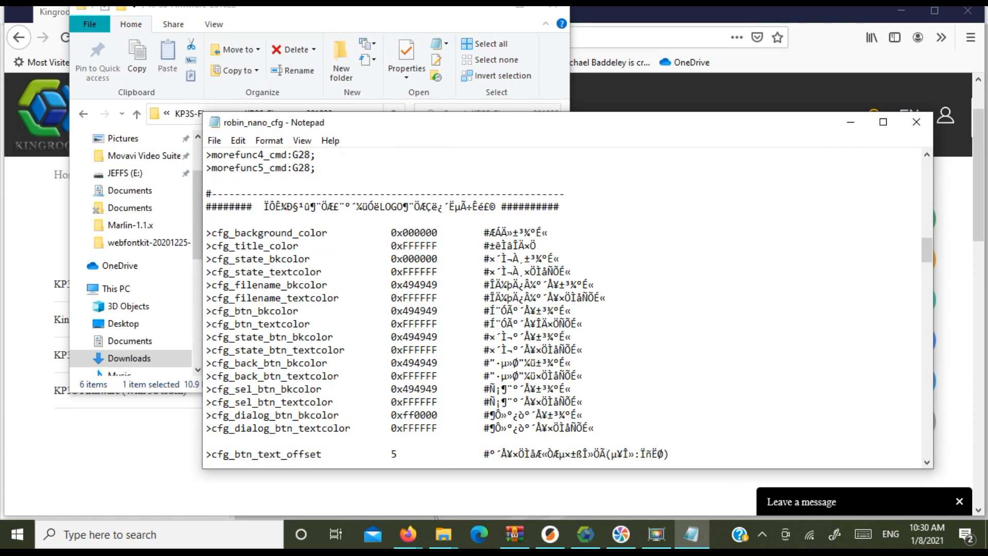
pyautogui.scroll(-3)
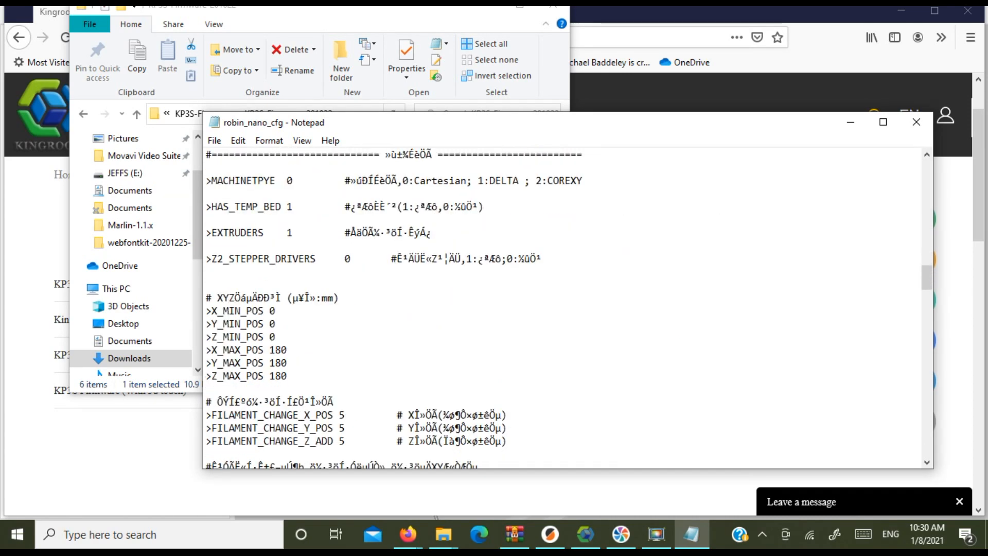
pyautogui.scroll(-3)
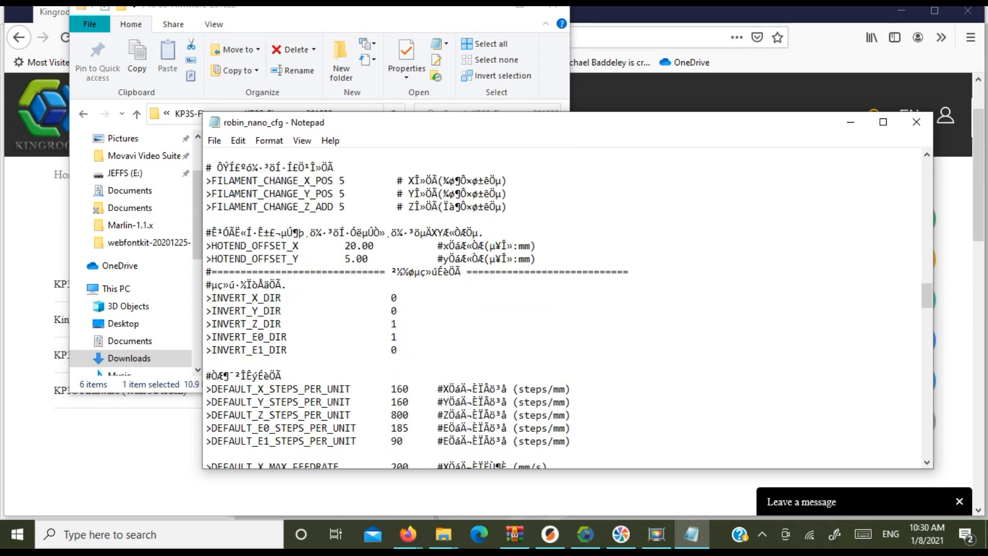
# Step: Set INVERT_E0_DIR to 0 and DEFAULT_E0_STEPS_PER_UNIT from 185 to 841
pyautogui.click(396, 336)
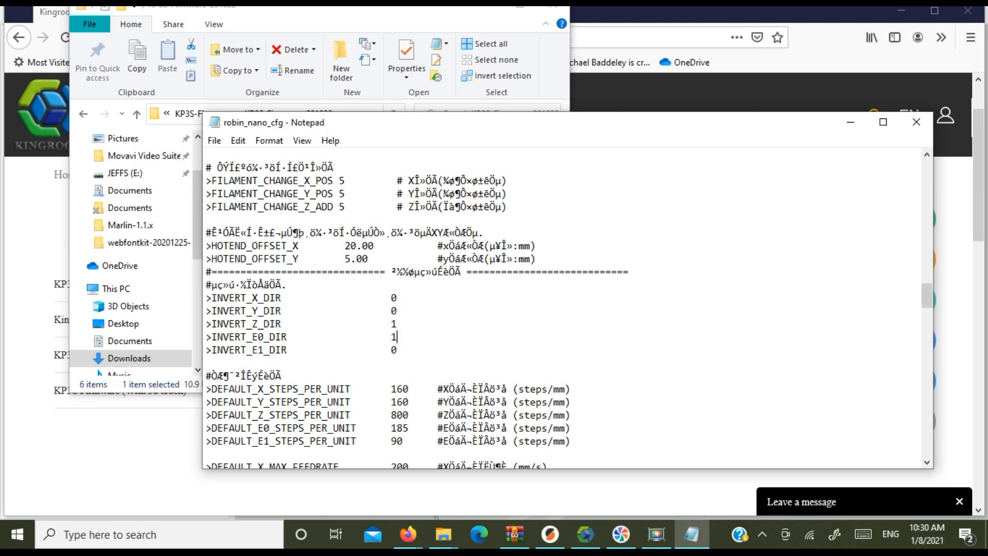
pyautogui.write('0')
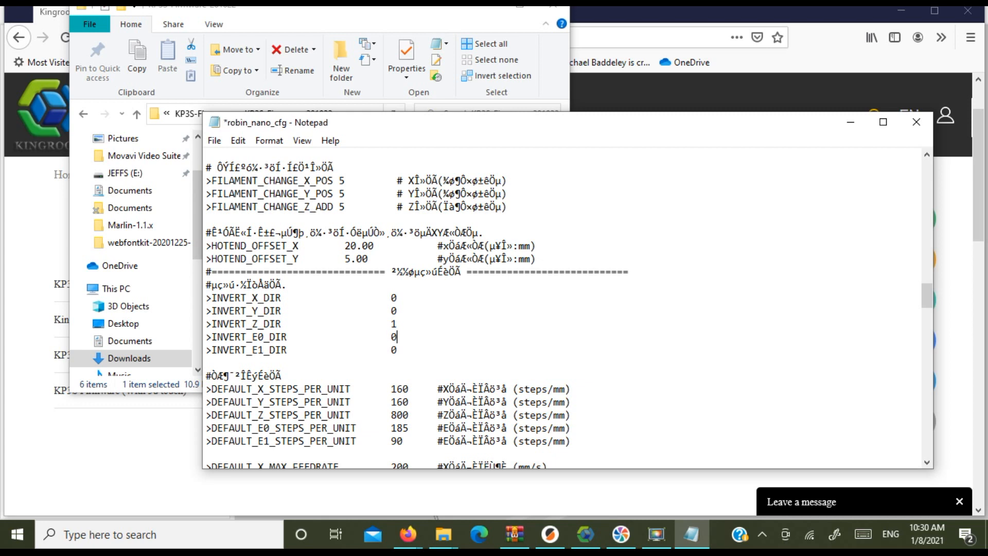
pyautogui.scroll(-3)
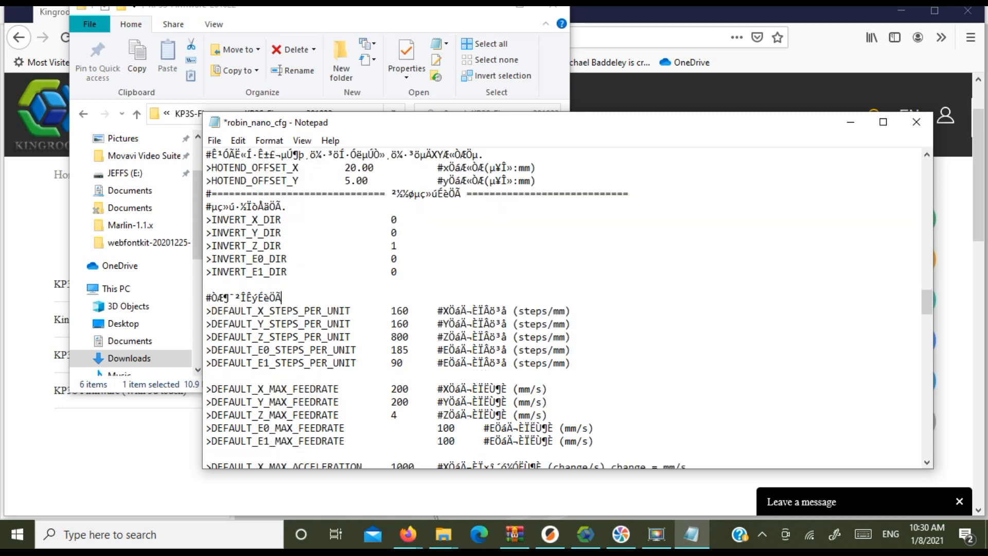
pyautogui.scroll(-3)
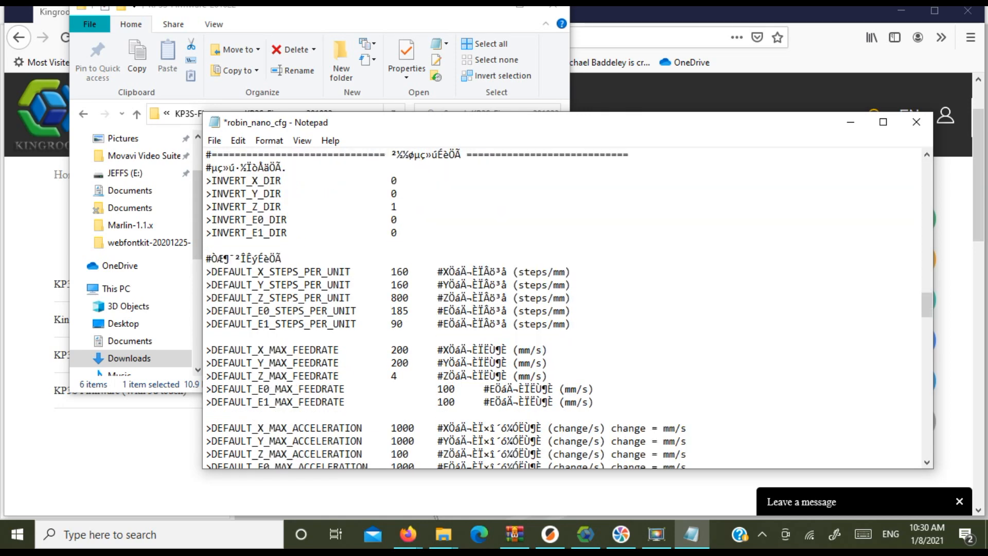
pyautogui.doubleClick(398, 311)
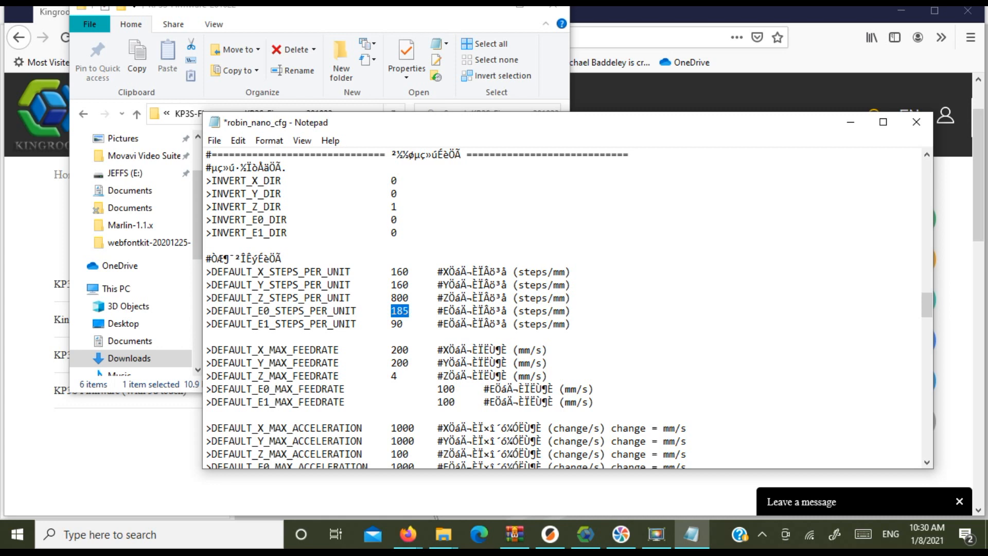
pyautogui.write('841')
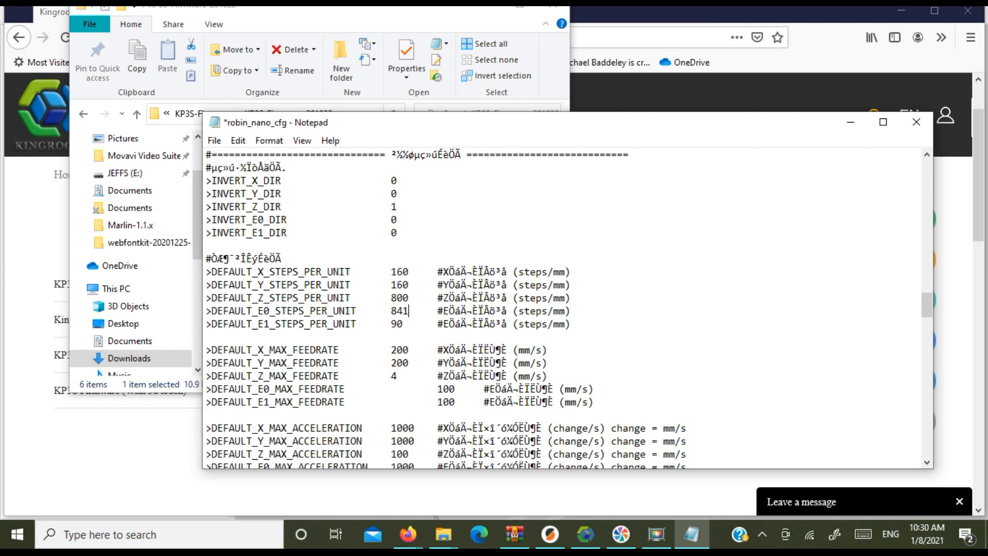
pyautogui.click(408, 350)
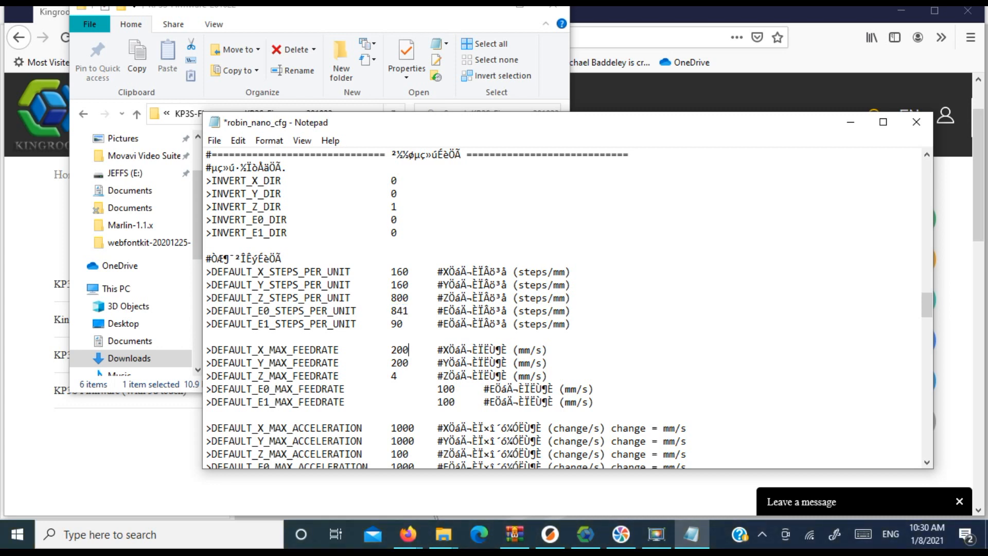
# Step: Save the edited robin_nano_cfg file
pyautogui.click(214, 140)
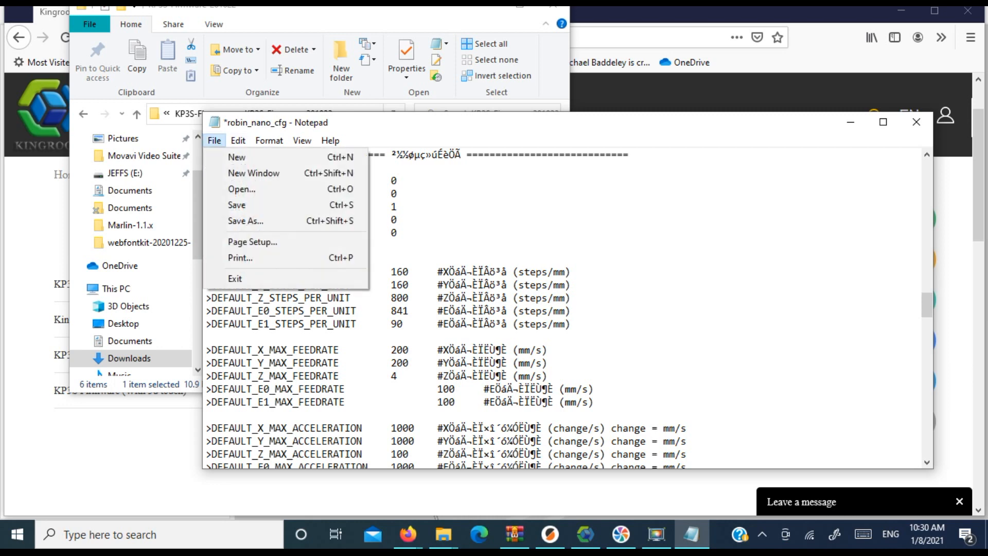
pyautogui.click(236, 205)
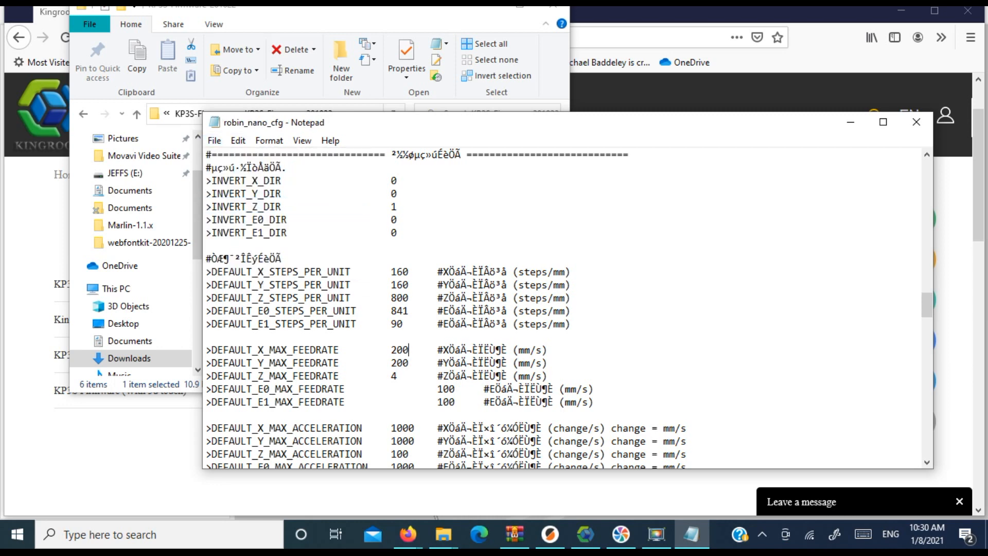
pyautogui.scroll(-3)
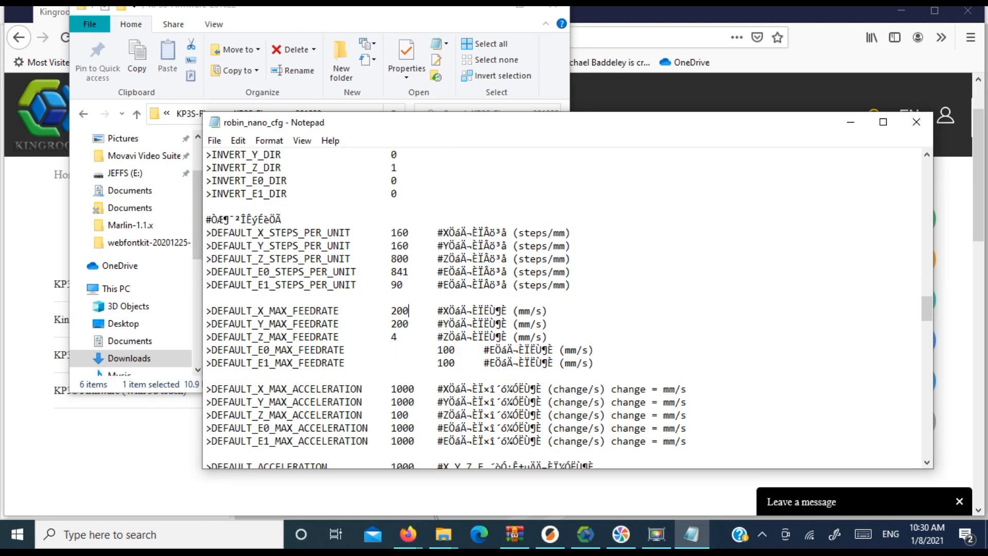